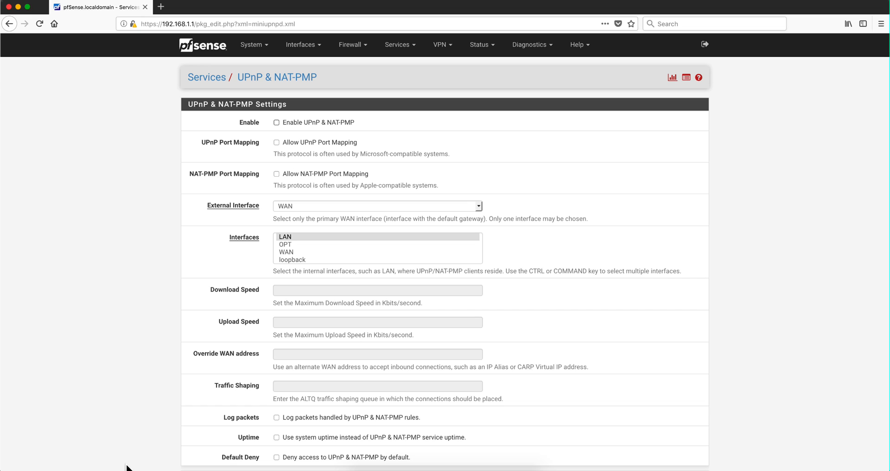
mouse_move(292, 241)
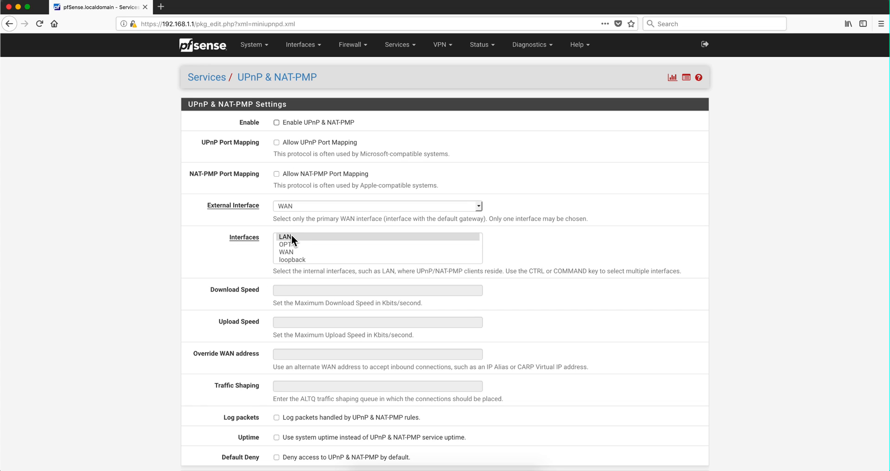
Step: Keep LAN as the internal interface and tick 'Enable UPnP & NAT-PMP'
click(286, 236)
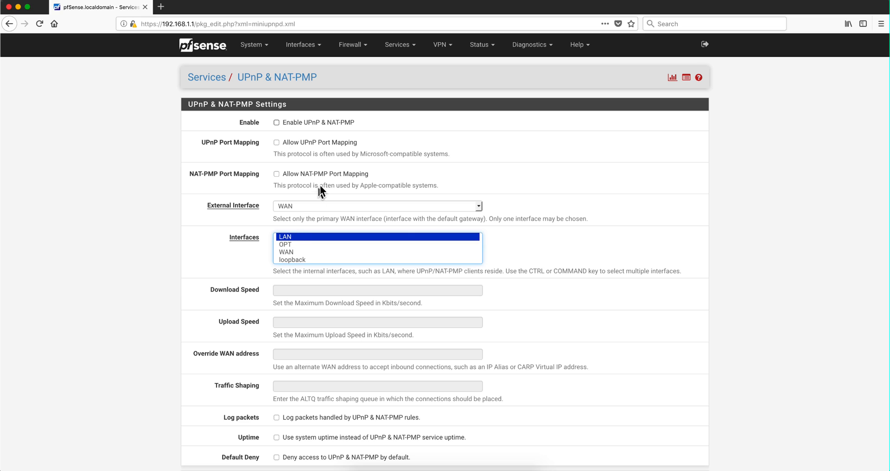
mouse_move(304, 150)
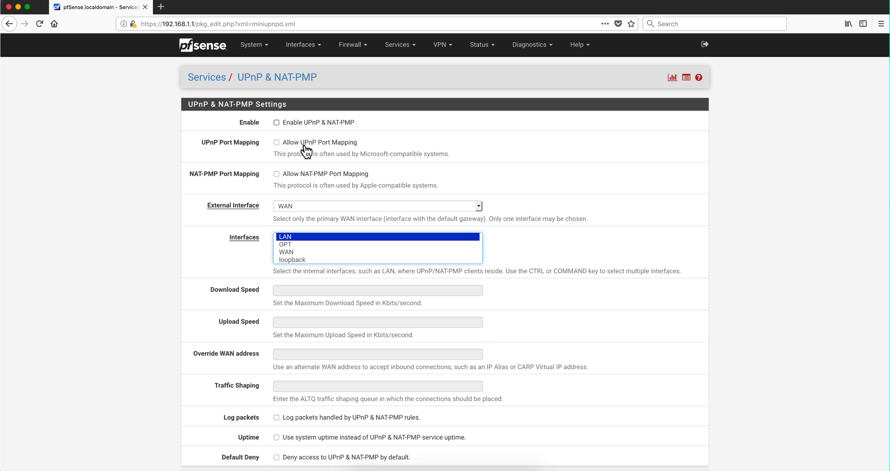
mouse_move(321, 149)
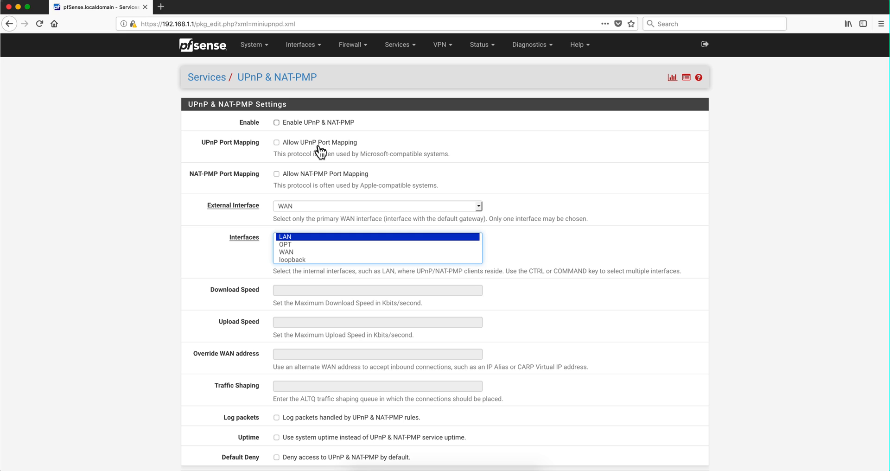
mouse_move(309, 150)
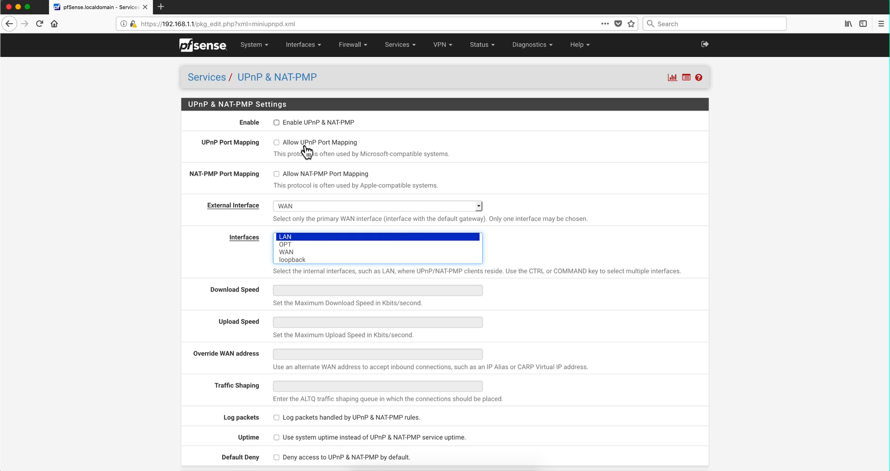
mouse_move(318, 150)
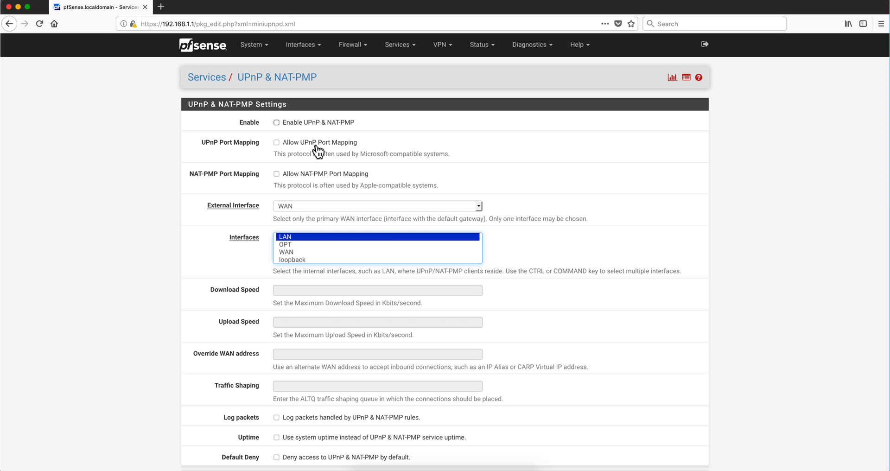
mouse_move(325, 152)
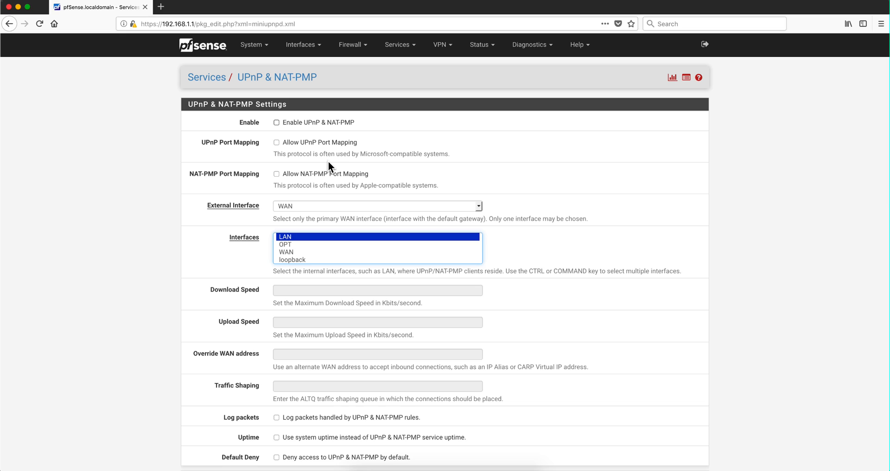
mouse_move(331, 195)
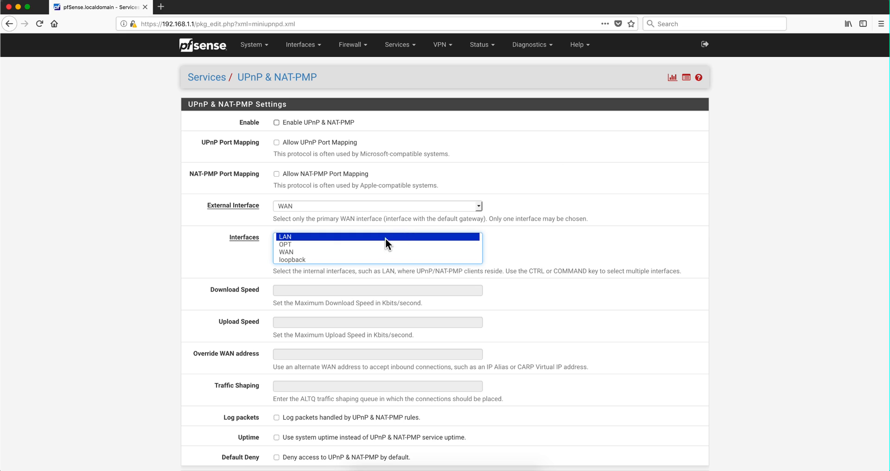
mouse_move(368, 248)
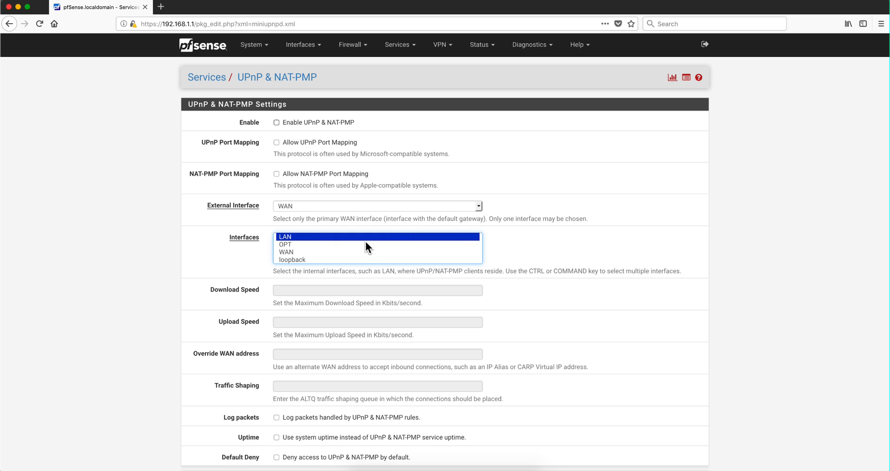
click(276, 122)
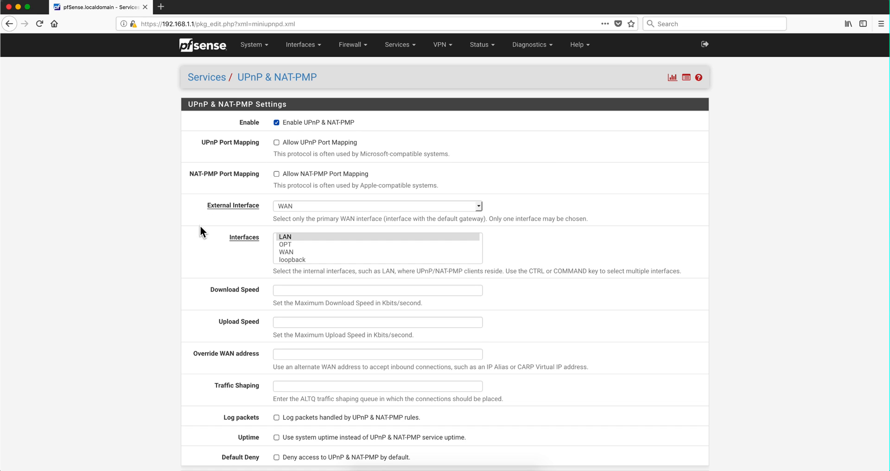
scroll(down, 3)
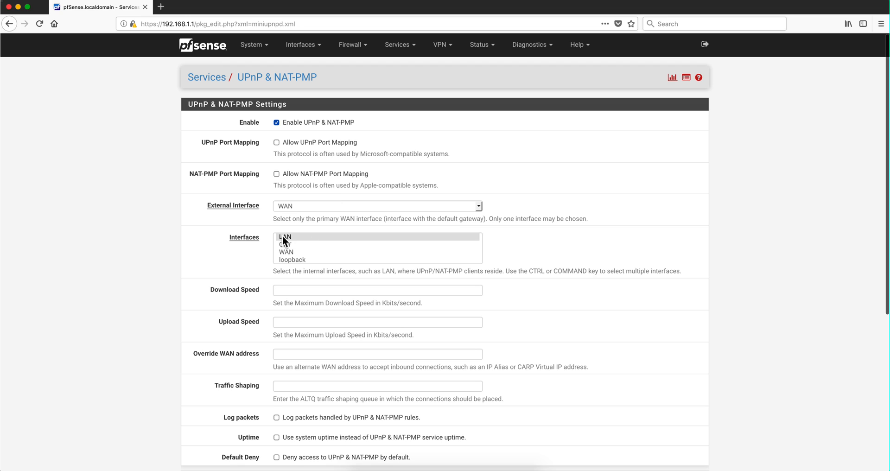
mouse_move(308, 243)
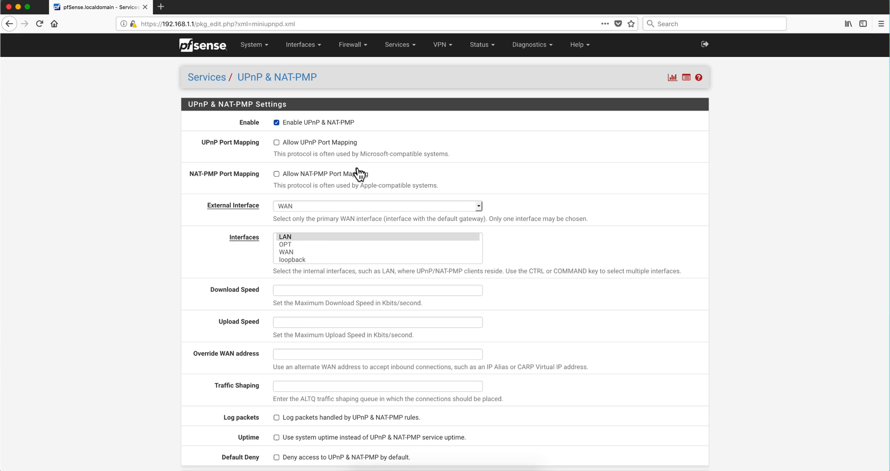
mouse_move(399, 156)
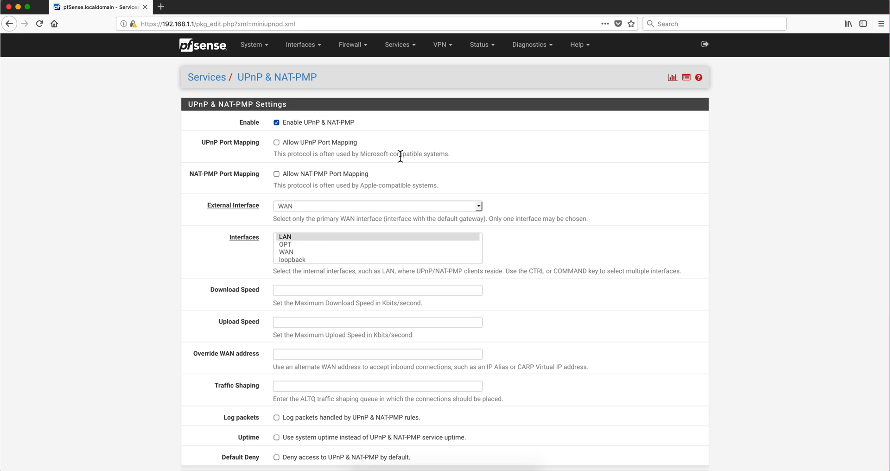
mouse_move(420, 154)
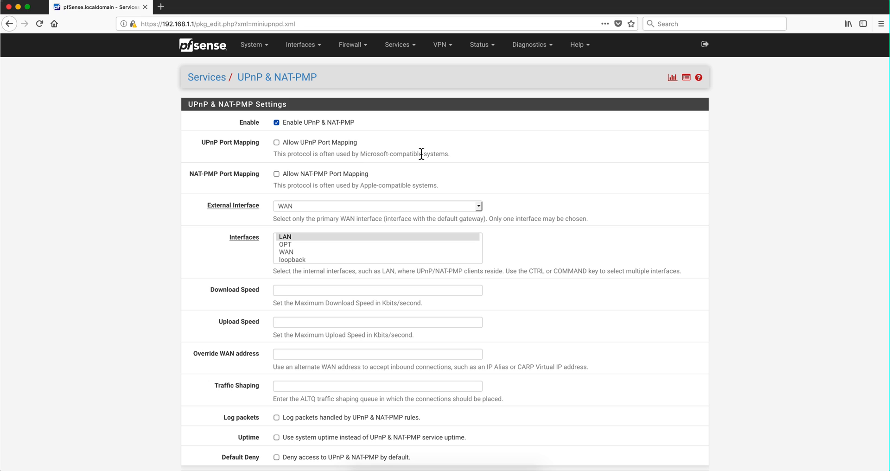
mouse_move(364, 154)
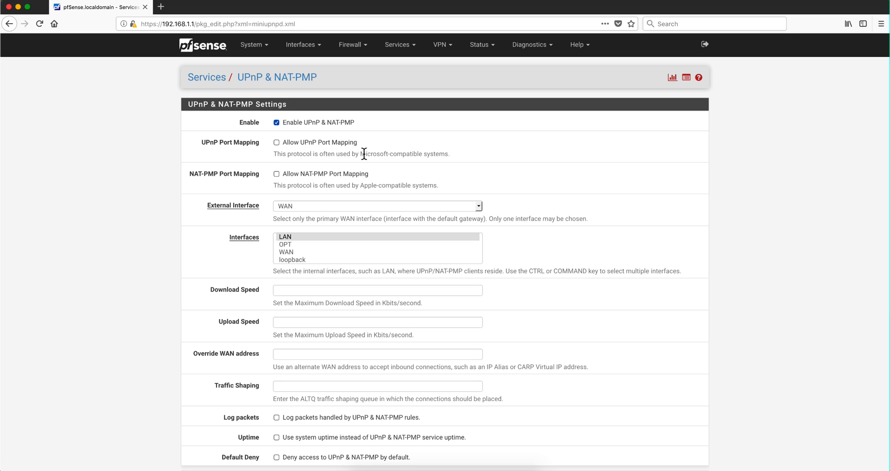
mouse_move(278, 146)
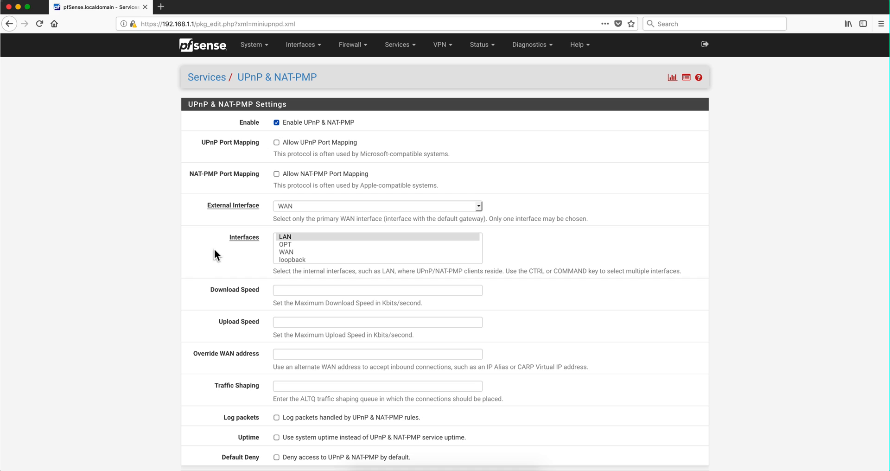
mouse_move(301, 155)
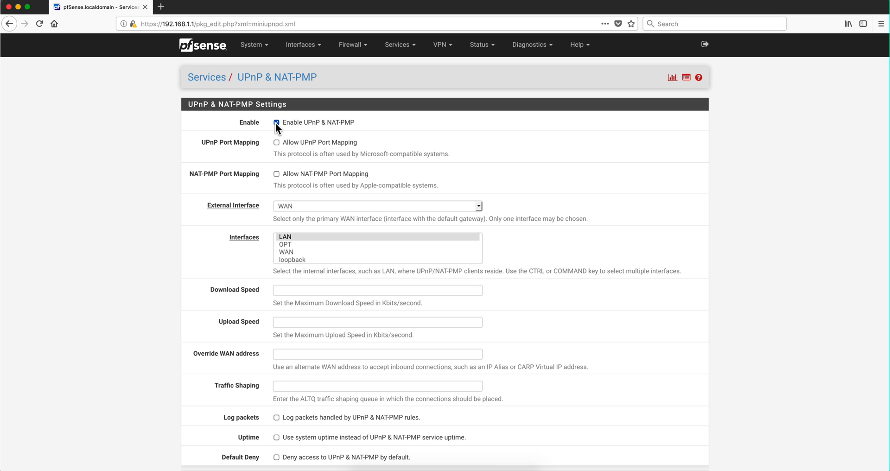
click(276, 122)
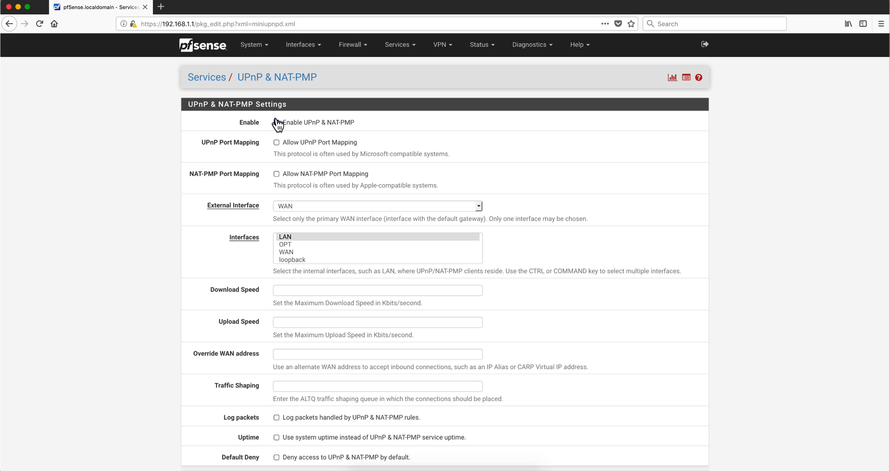
click(276, 122)
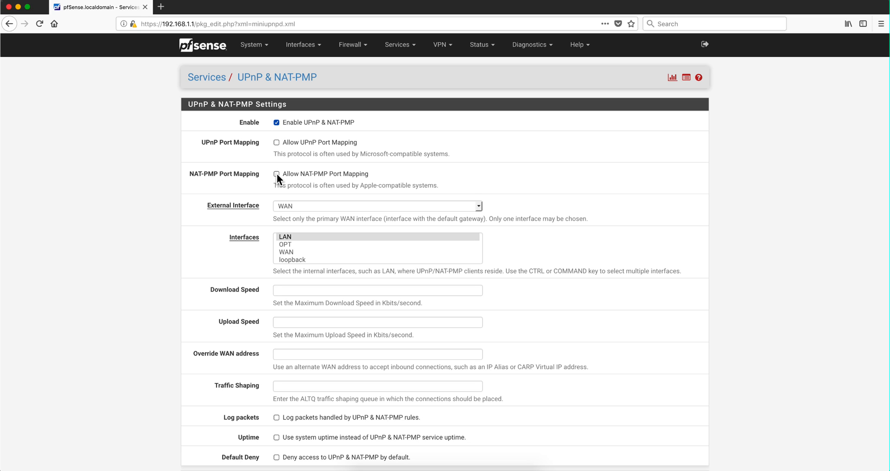
mouse_move(309, 153)
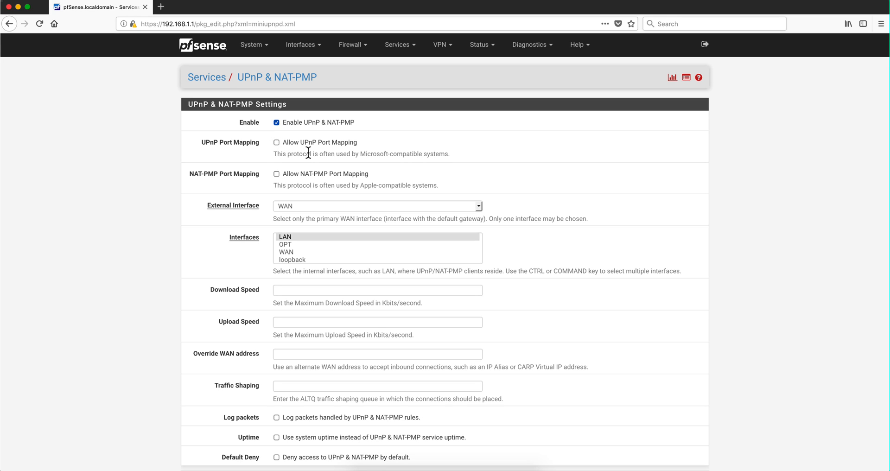
mouse_move(310, 158)
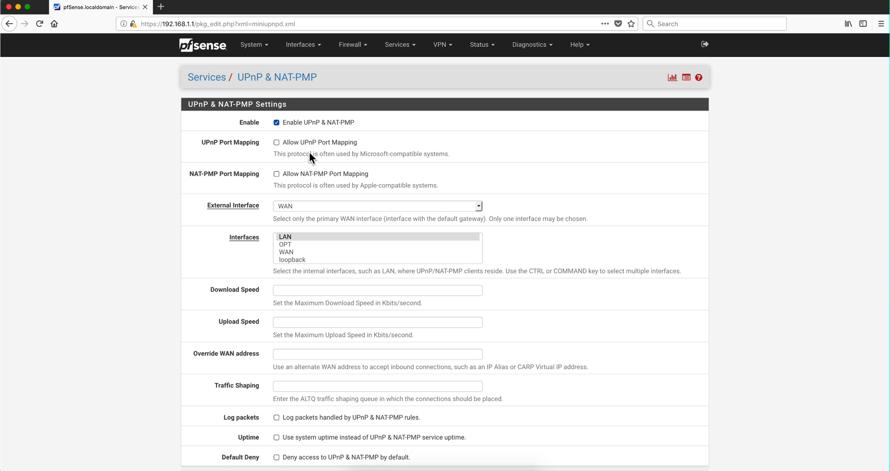
mouse_move(361, 146)
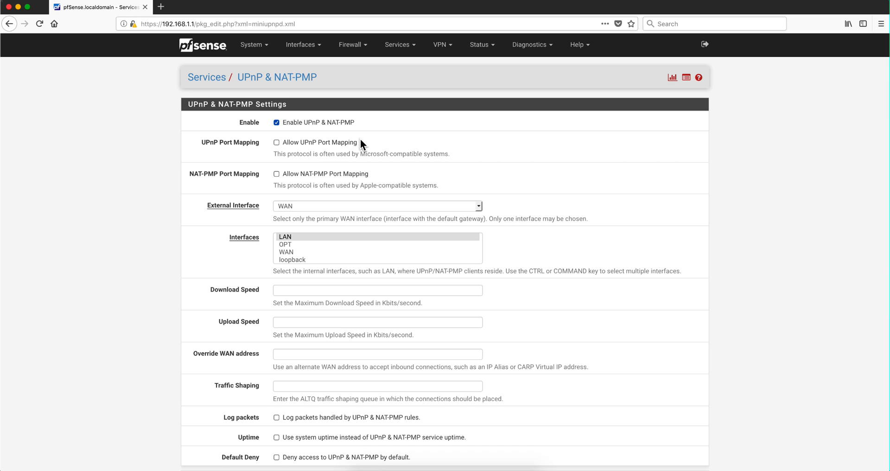
mouse_move(451, 134)
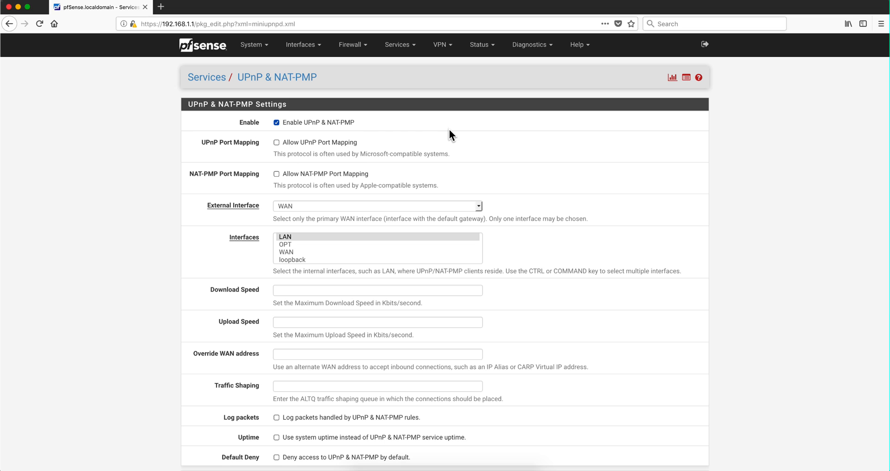
mouse_move(498, 108)
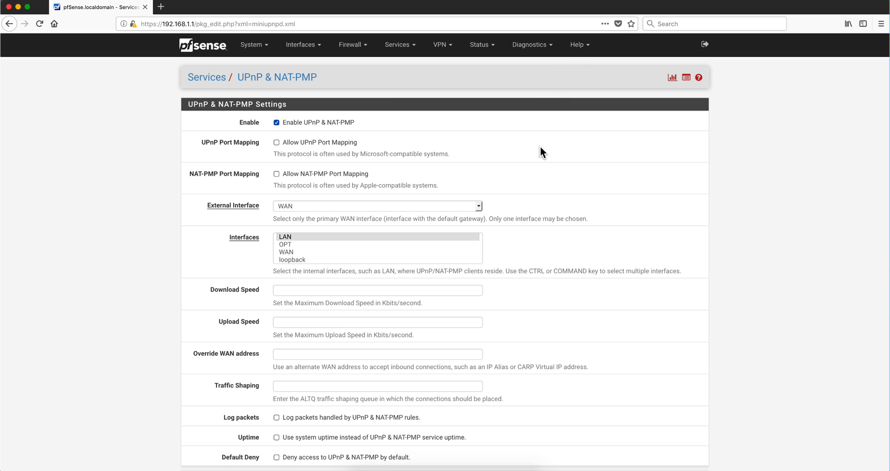
mouse_move(544, 181)
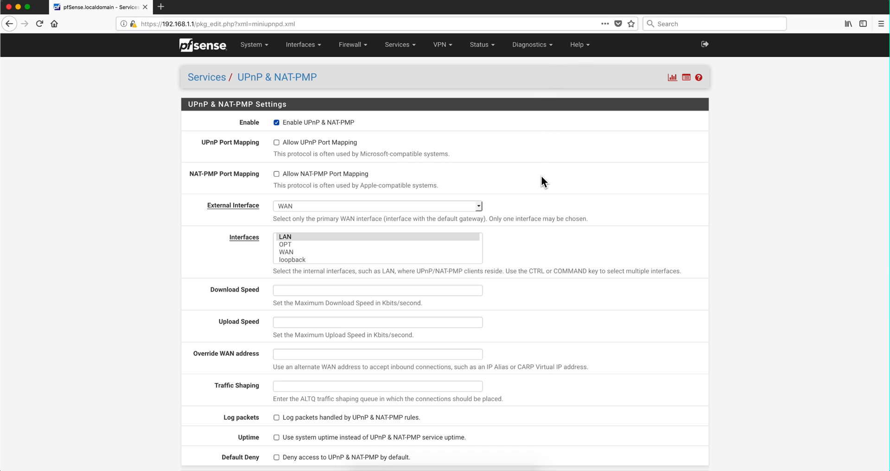
mouse_move(354, 243)
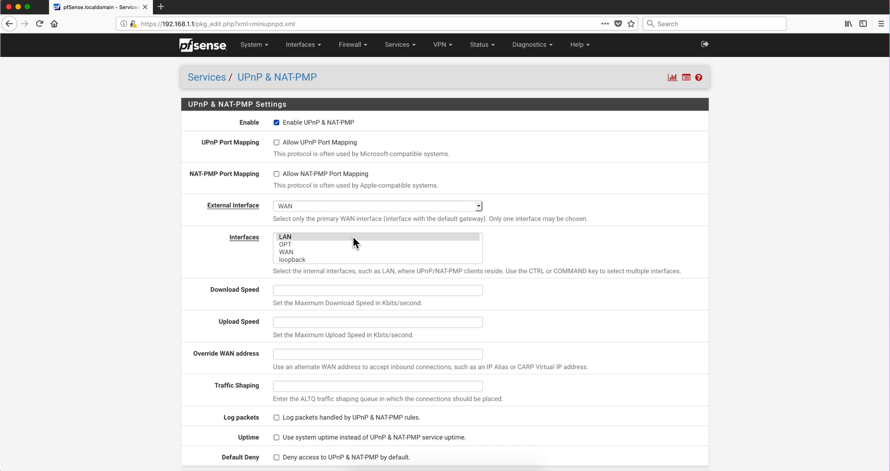
click(695, 4)
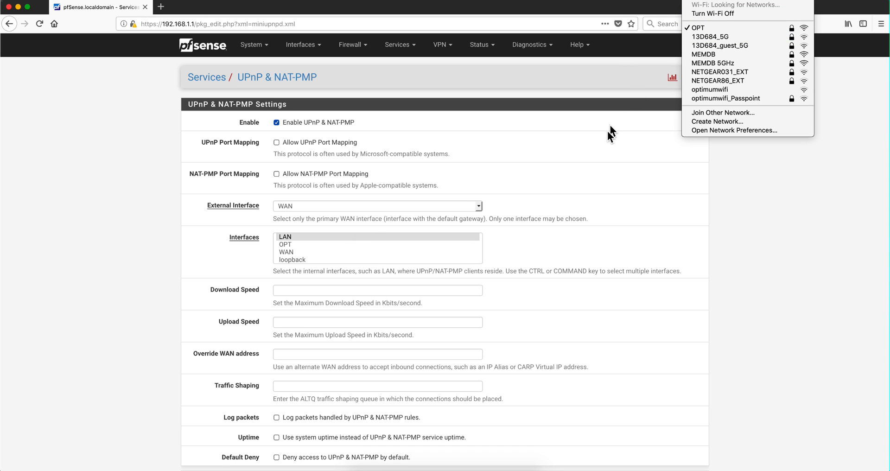
click(594, 169)
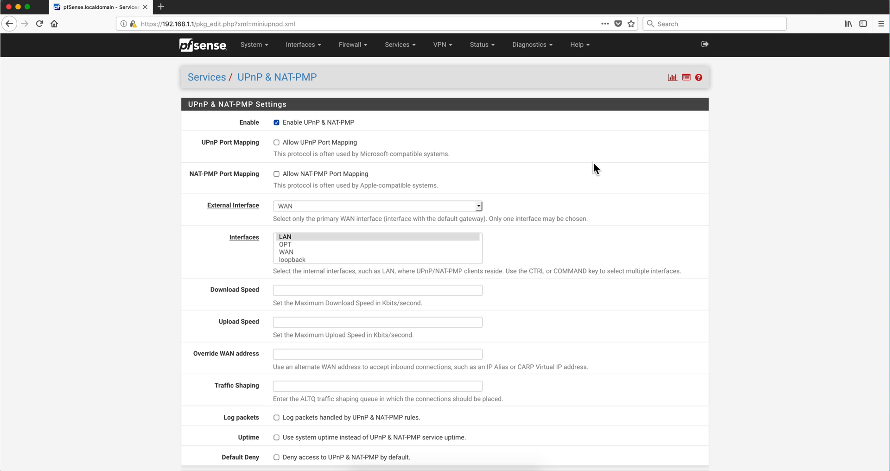
mouse_move(582, 180)
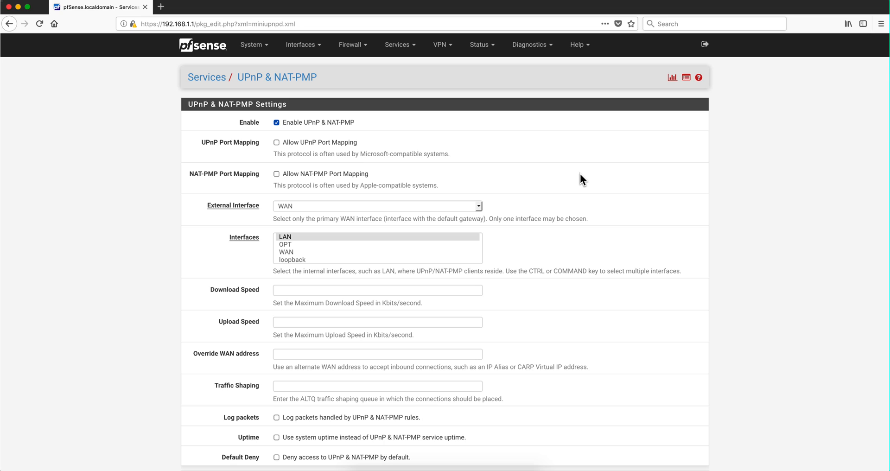
mouse_move(619, 152)
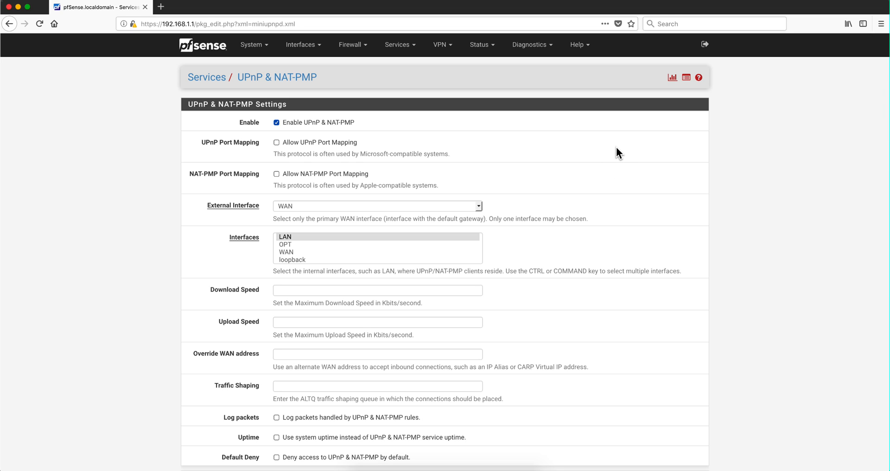
mouse_move(662, 10)
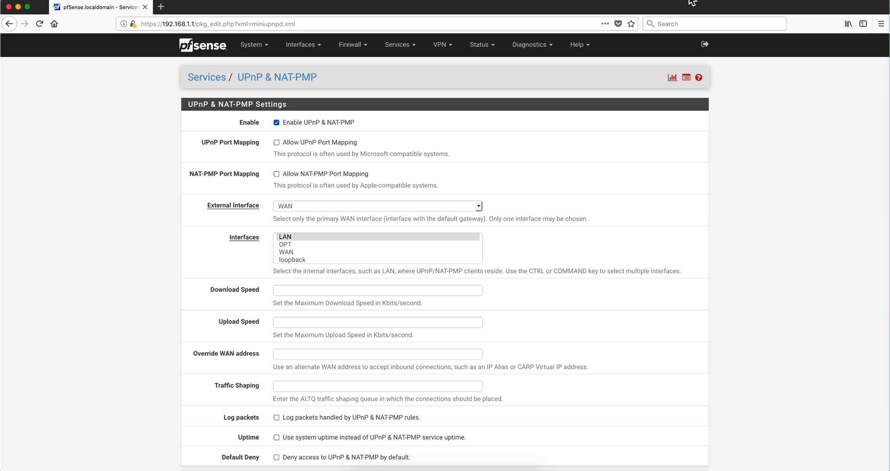
mouse_move(574, 270)
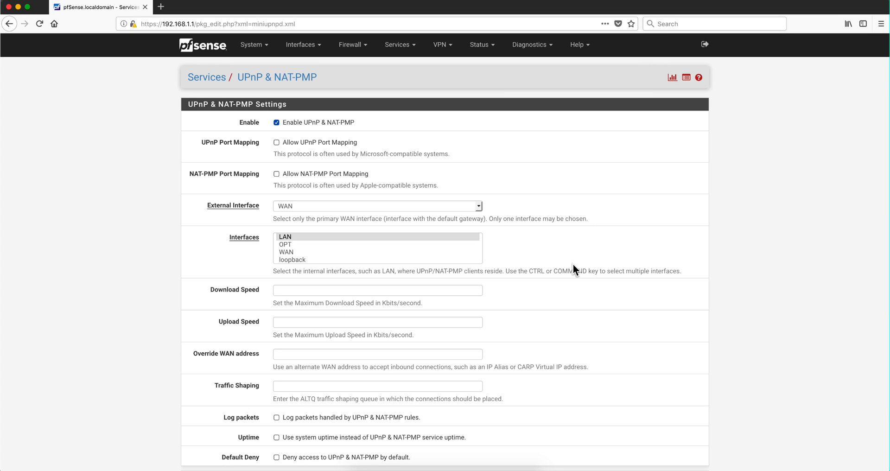